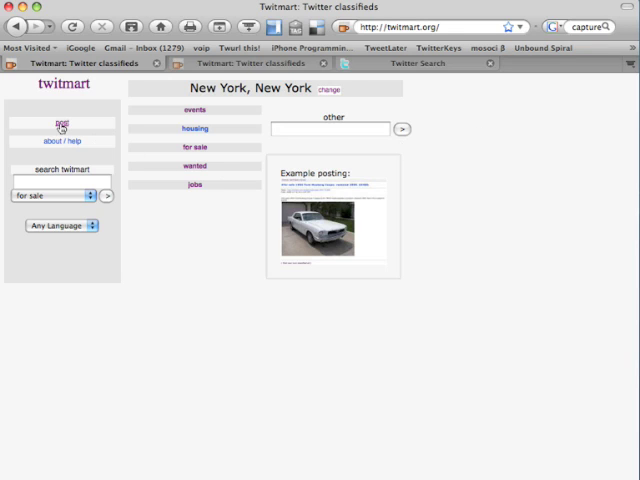
Step: Draft a for-sale posting titled 'Ford Falcon 1970 GTHO Australian $$$$$' describing 3 owners, 84000 miles, no rust
click(60, 124)
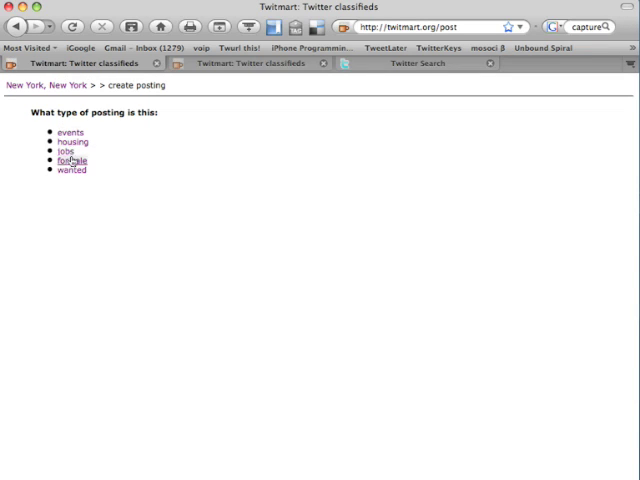
click(70, 160)
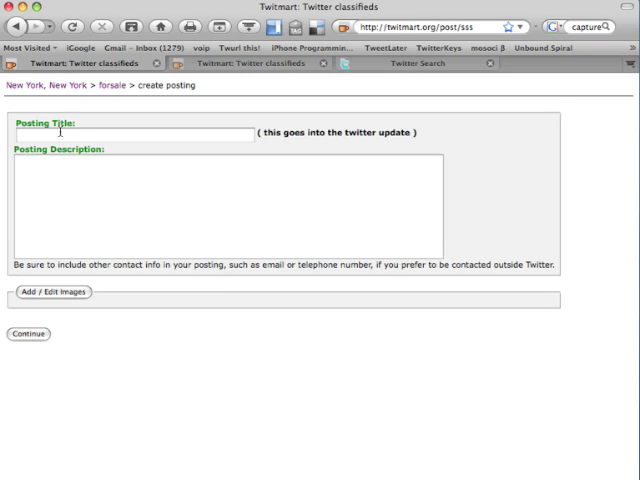
text(Fo)
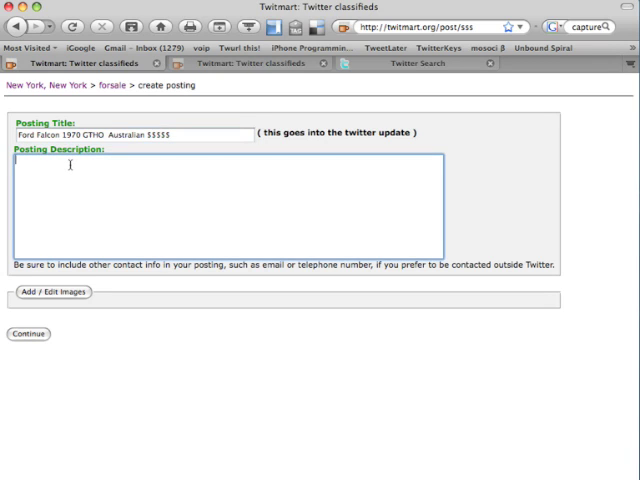
text(3 owners all original one of 300 made. 84000 miles. No rust ready to show. This was the worlds fastest saloon car when launched. Serious inquires only.)
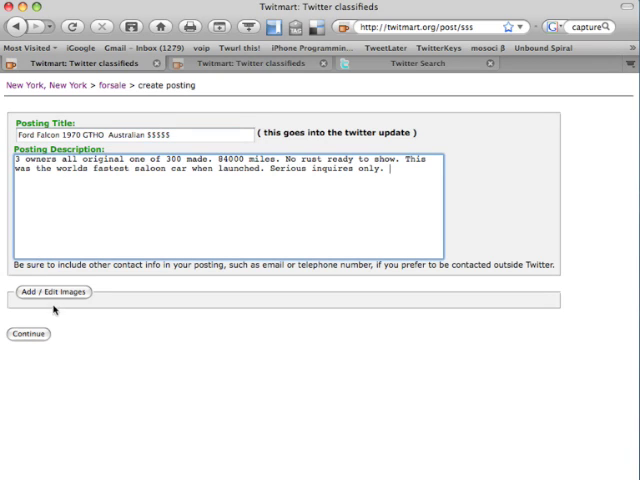
Step: Attach the car photo file as the posting's first image and proceed to the preview
click(54, 292)
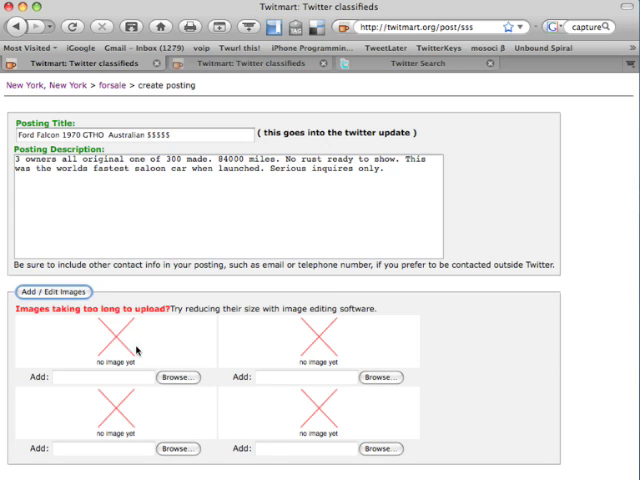
click(178, 376)
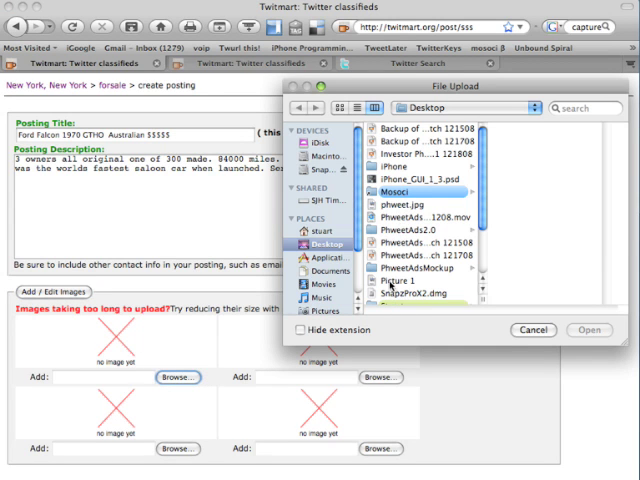
click(590, 330)
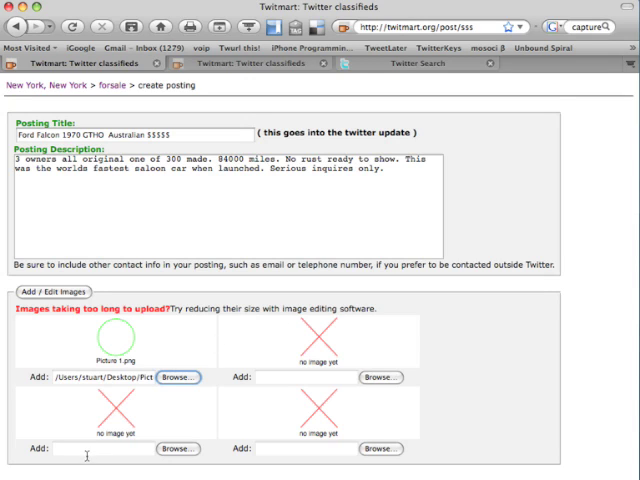
click(176, 448)
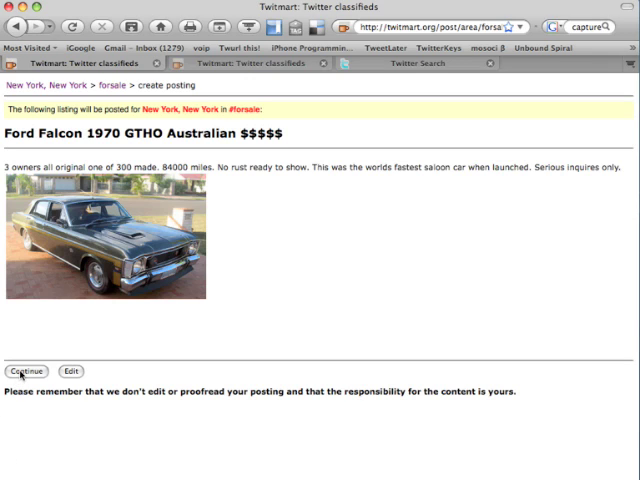
Step: Confirm publishing the previewed Ford Falcon listing to the New York for-sale section
click(28, 372)
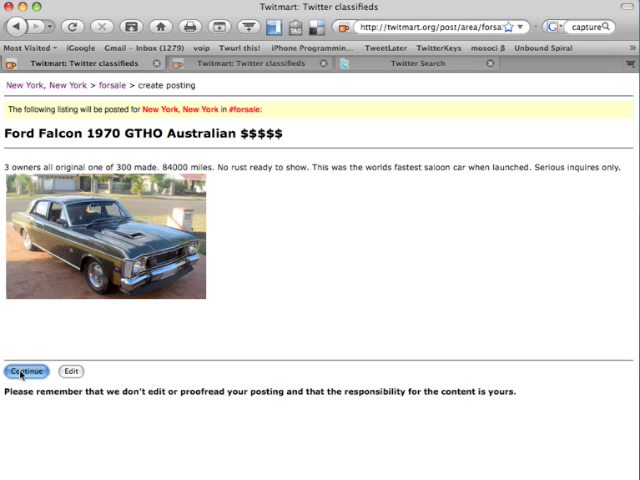
click(26, 372)
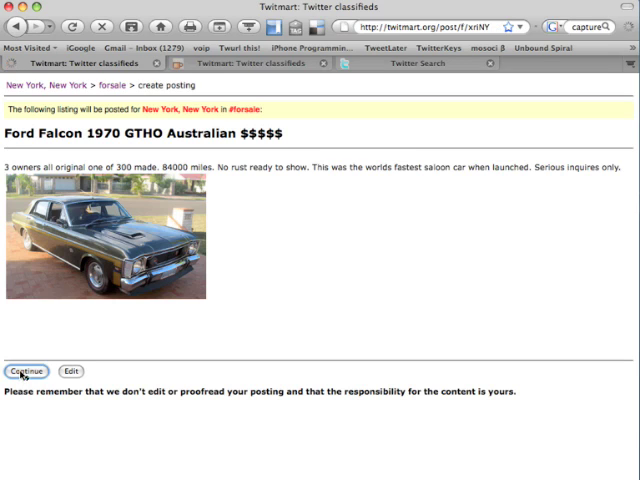
click(24, 372)
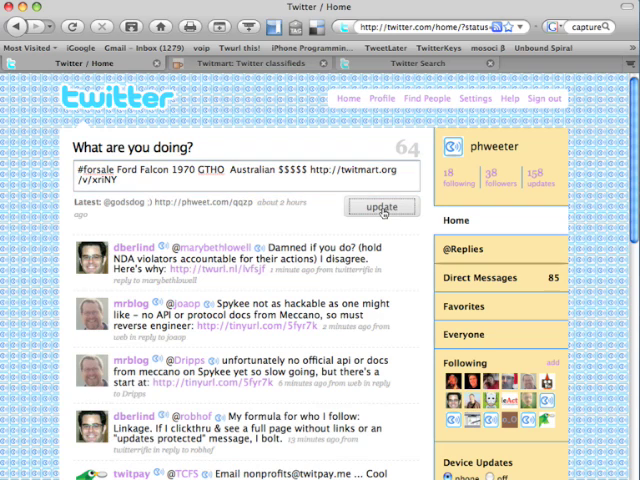
Step: Post the pre-filled #forsale Ford Falcon tweet with its Twitmart link to Twitter
click(382, 206)
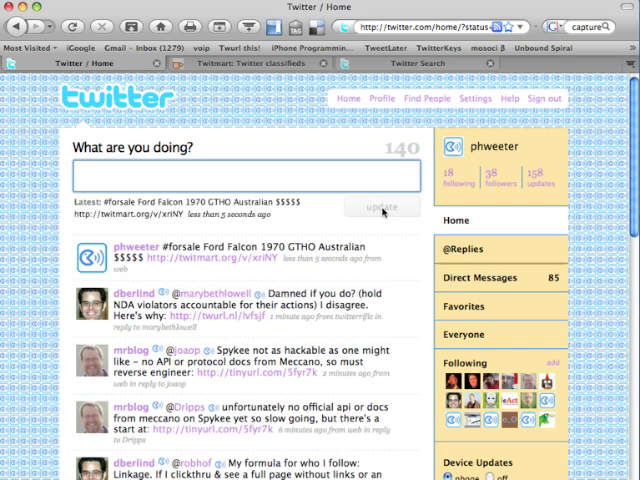
click(84, 176)
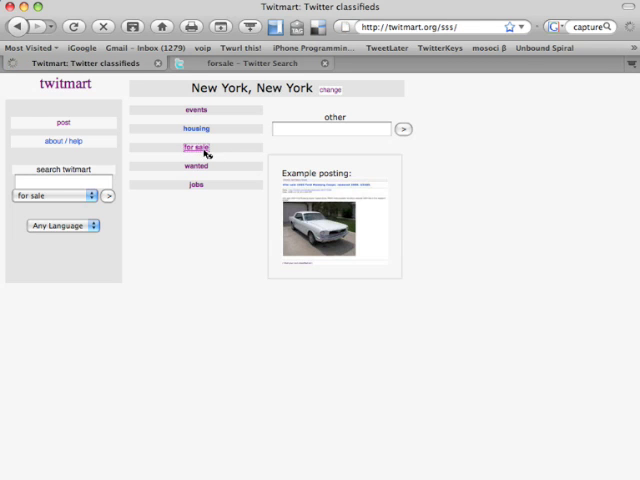
Step: Search the New York for-sale classifieds for 'Ford' to find the Falcon listing
click(196, 148)
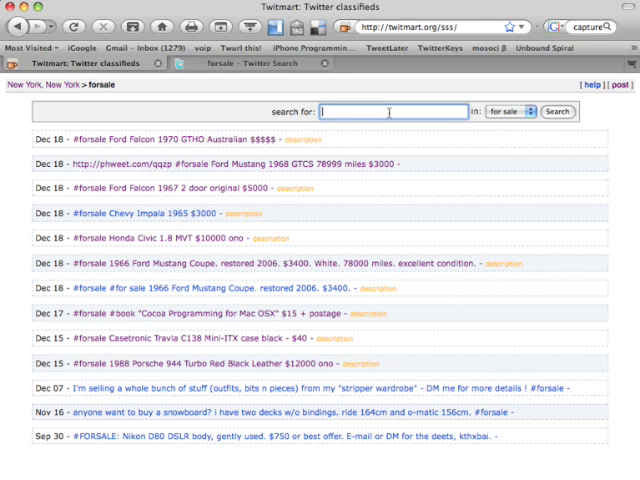
text(Ford)
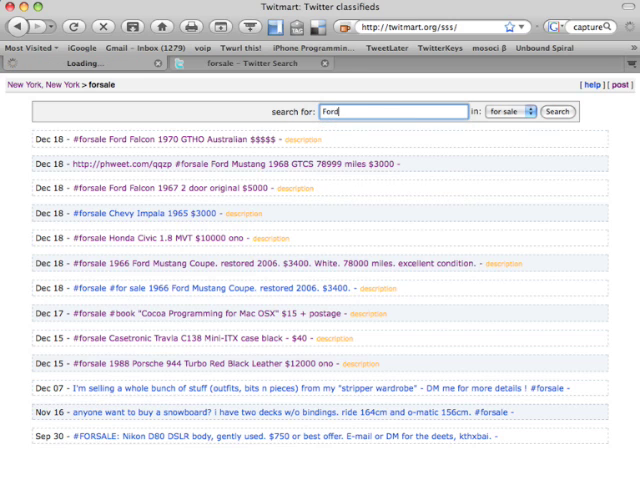
click(556, 112)
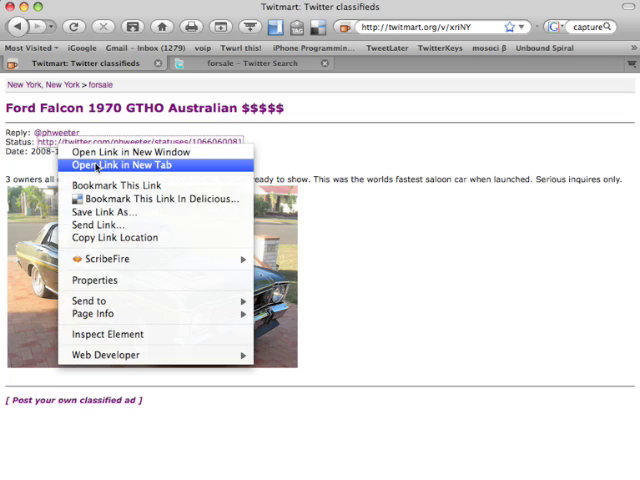
Step: View the listing's Twitter status in a new tab and start a reply to the seller
click(120, 166)
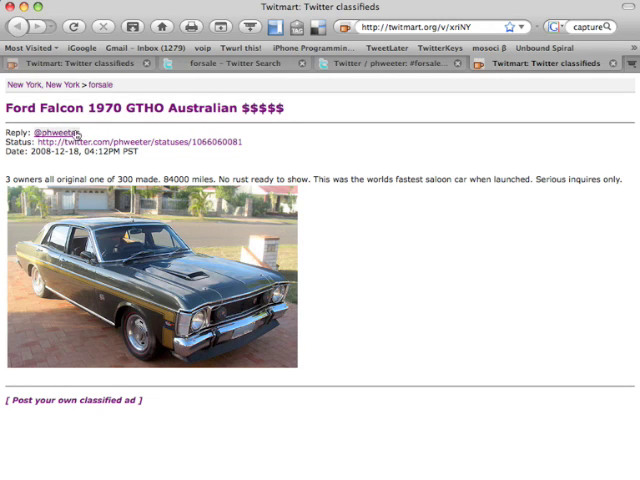
click(56, 130)
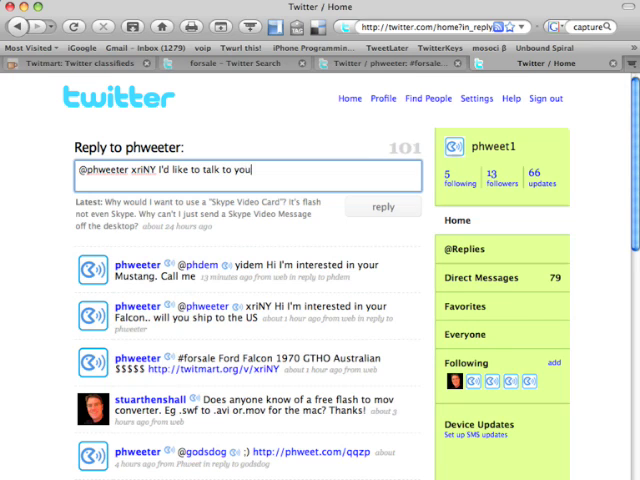
Step: Send the reply 'xrNY I'd like to talk to you about your Falcon' to the seller
text(about your Falcon)
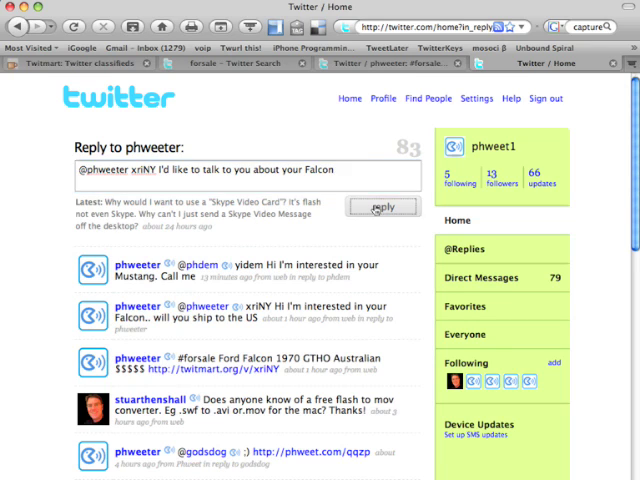
click(384, 208)
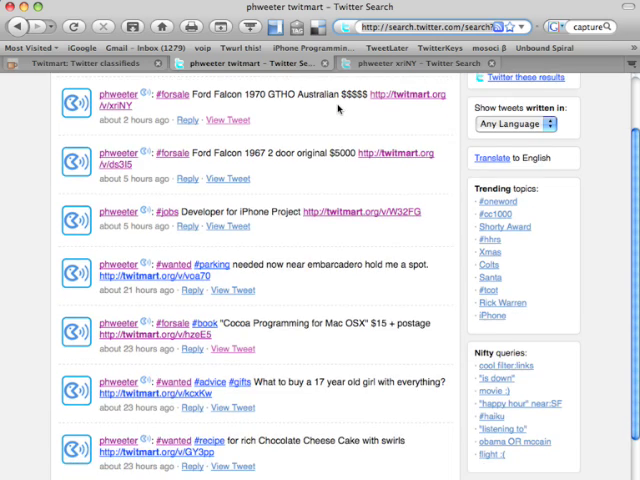
Step: Scroll through the realtime Twitter Search results for 'phweeter twitmart' #forsale tweets
scroll(down, 3)
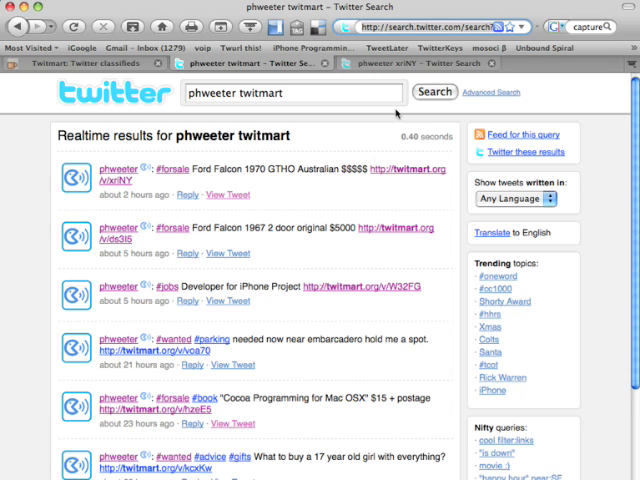
mouse_move(396, 178)
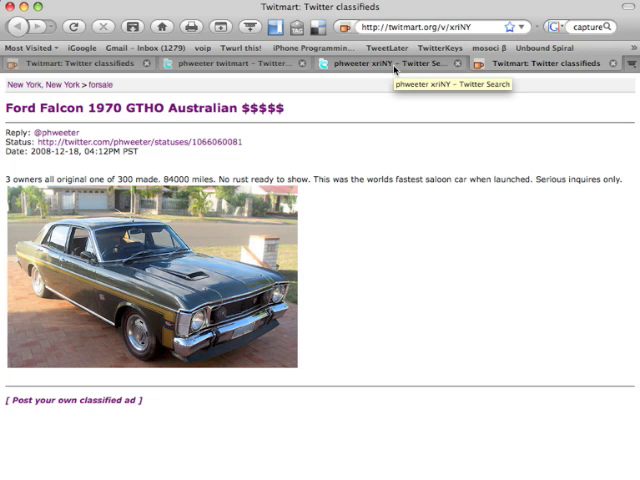
Step: View the 'phweeter xrNY' search results showing the Falcon tweet and its two replies
click(390, 64)
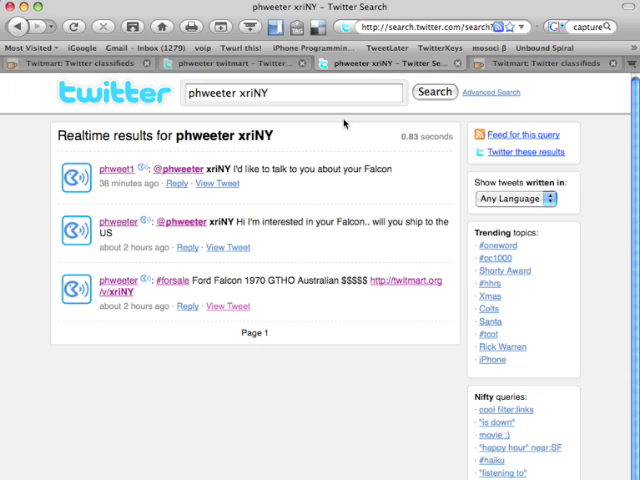
mouse_move(344, 122)
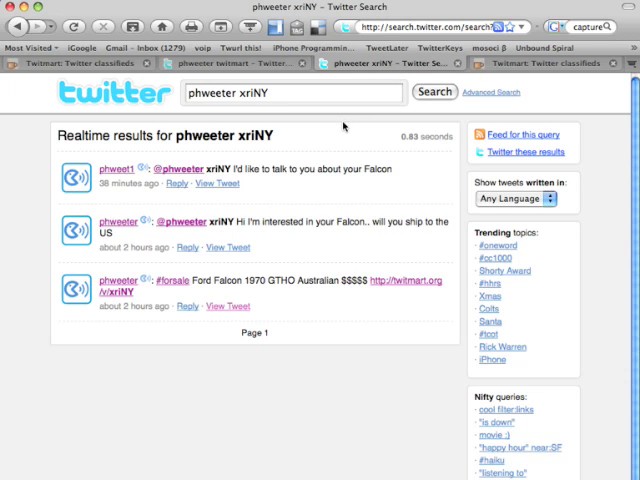